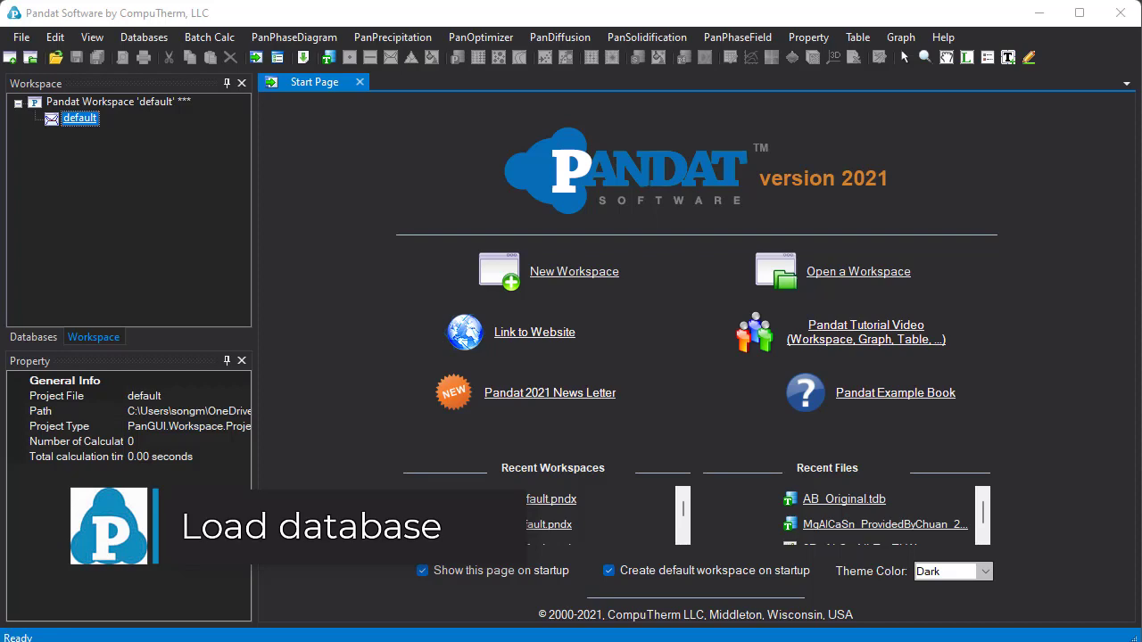
mouse_move(714, 188)
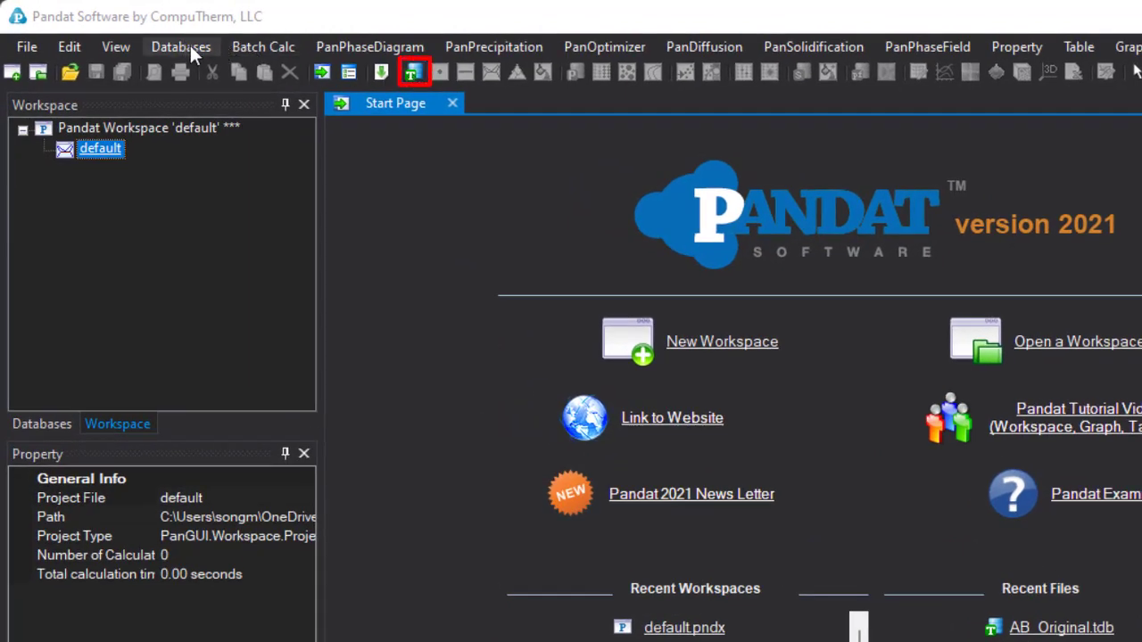
- Start Load TDB or PDB from the Databases menu to pick AB_Original.tdb
left_click(182, 46)
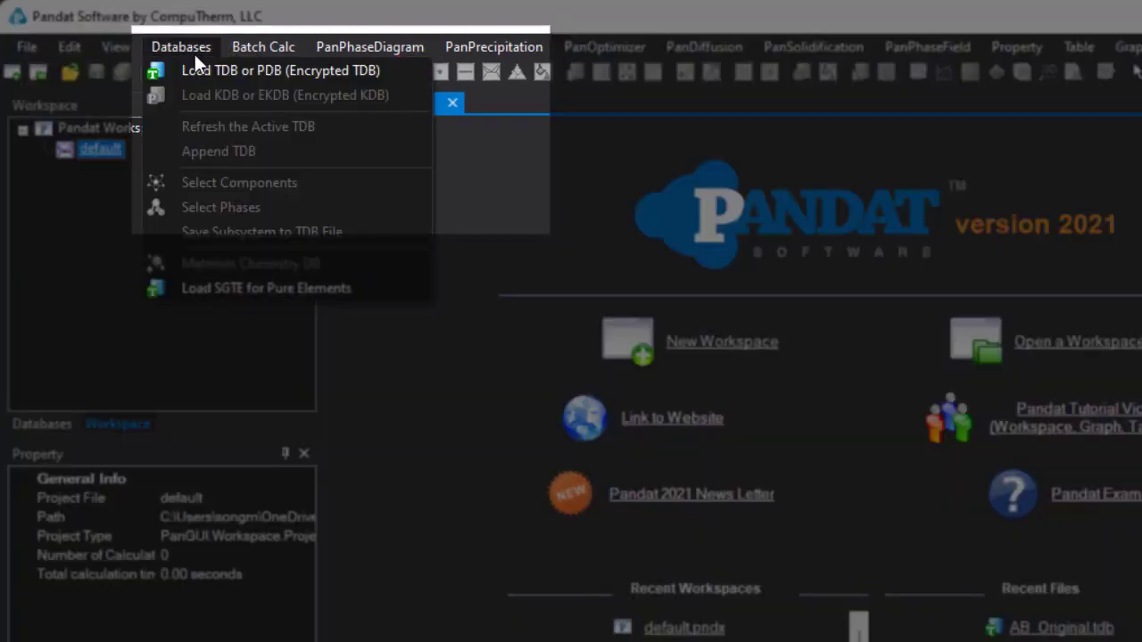
left_click(280, 71)
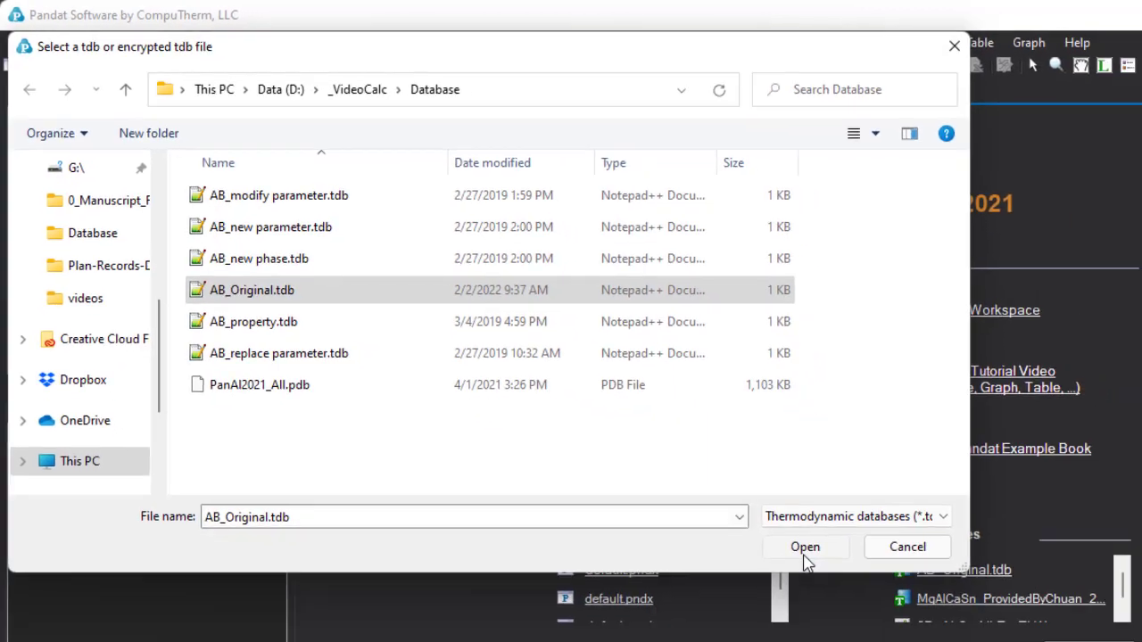
- Load AB_Original.tdb with all components (A and B) moved to Selected and confirmed
left_click(803, 546)
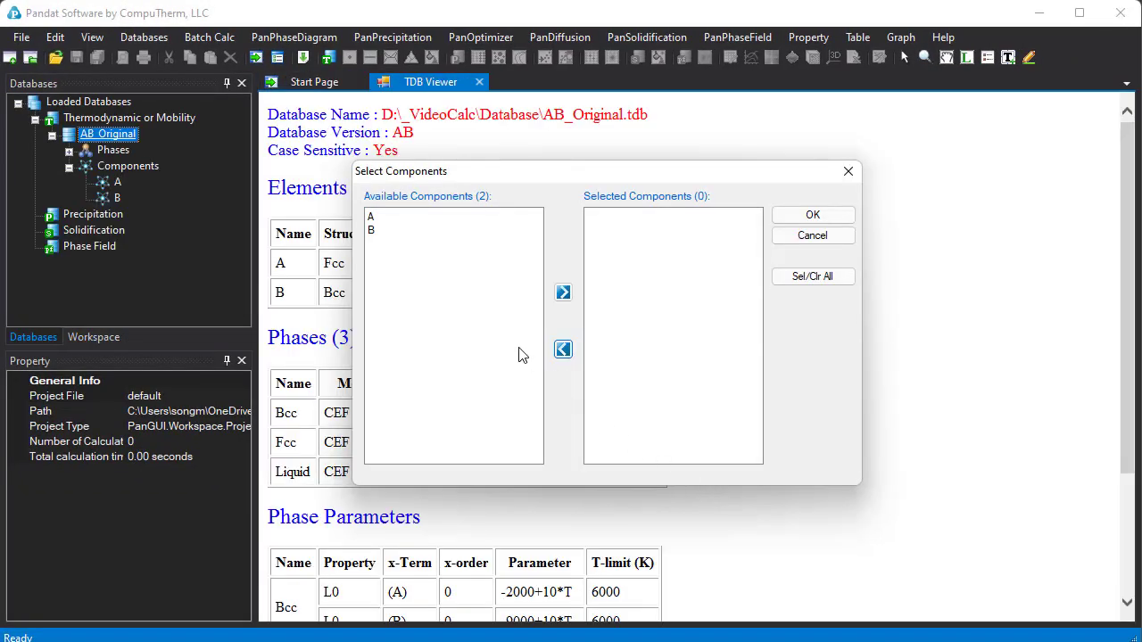
left_click(372, 216)
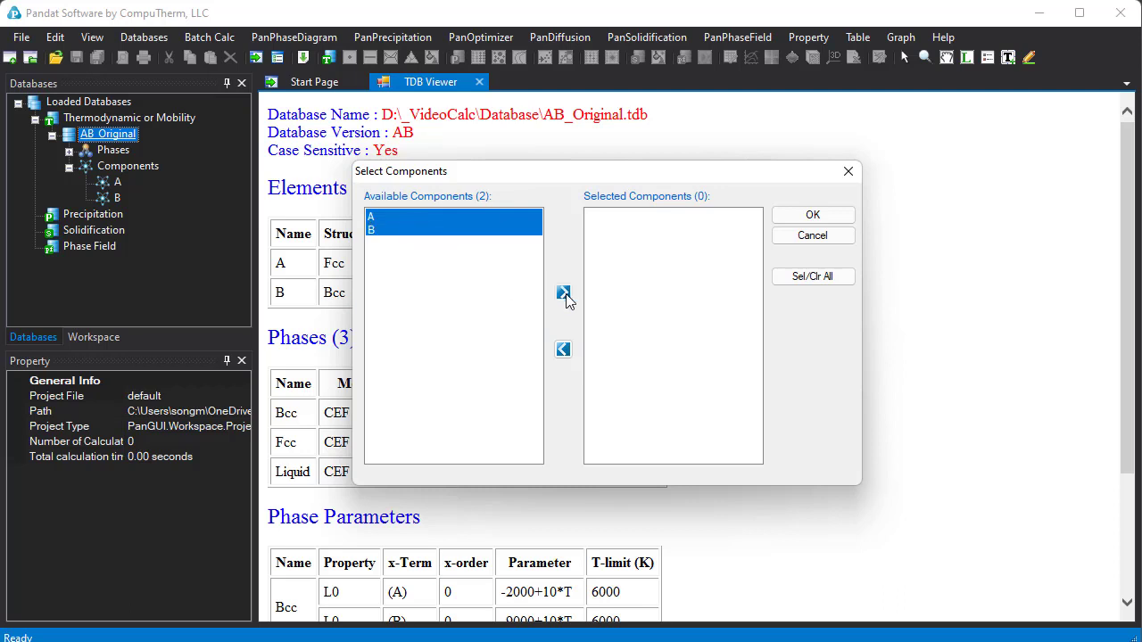
left_click(564, 293)
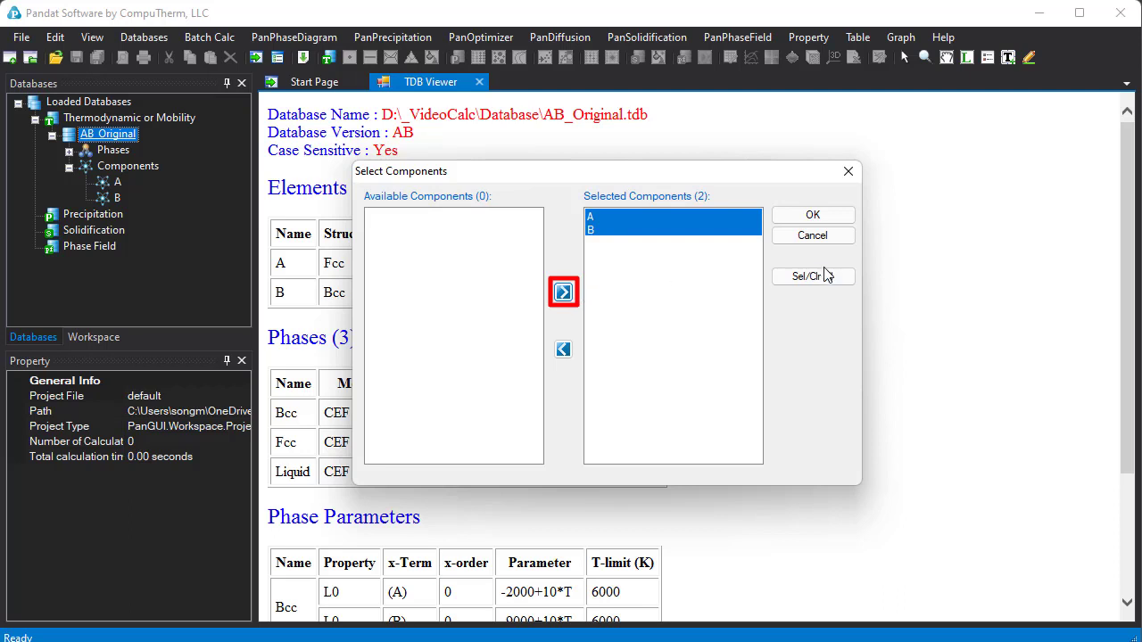
left_click(814, 275)
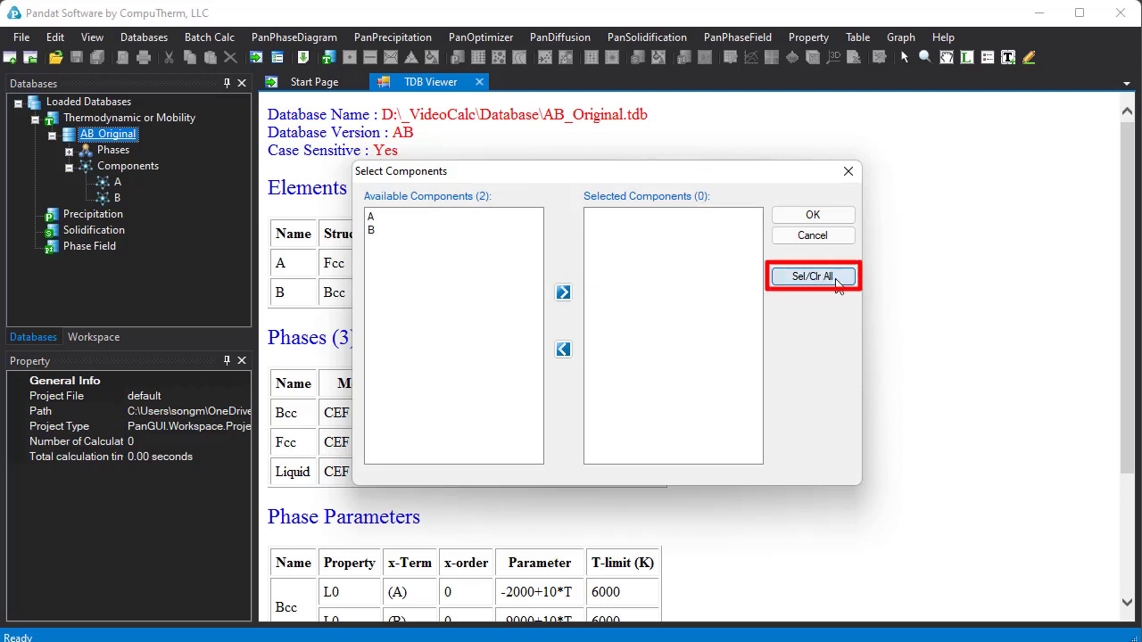
left_click(813, 275)
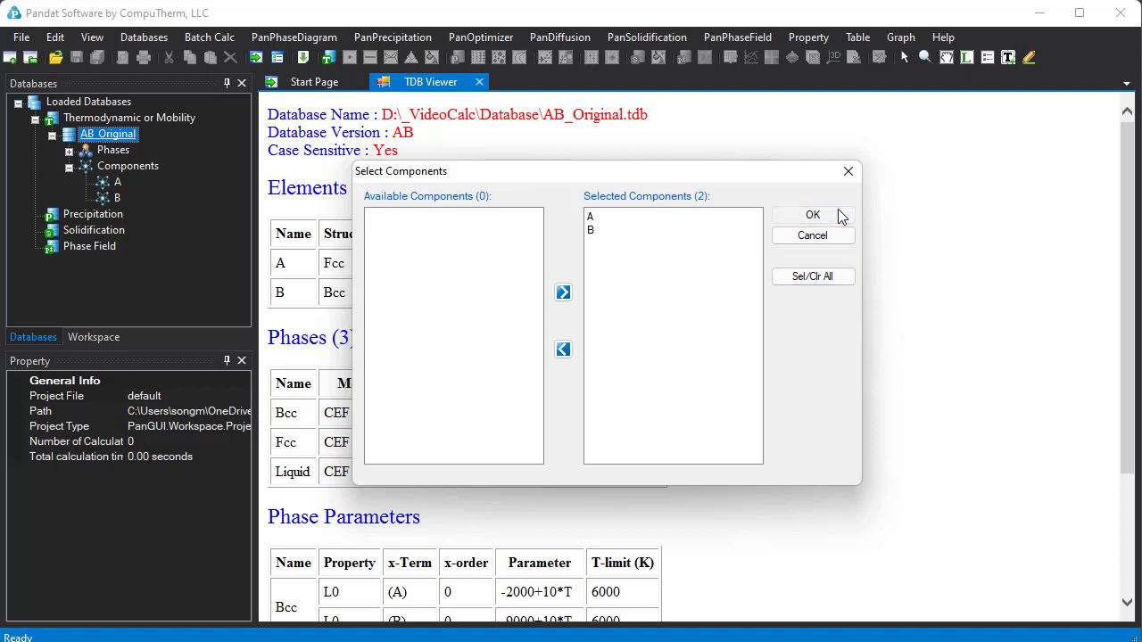
left_click(812, 214)
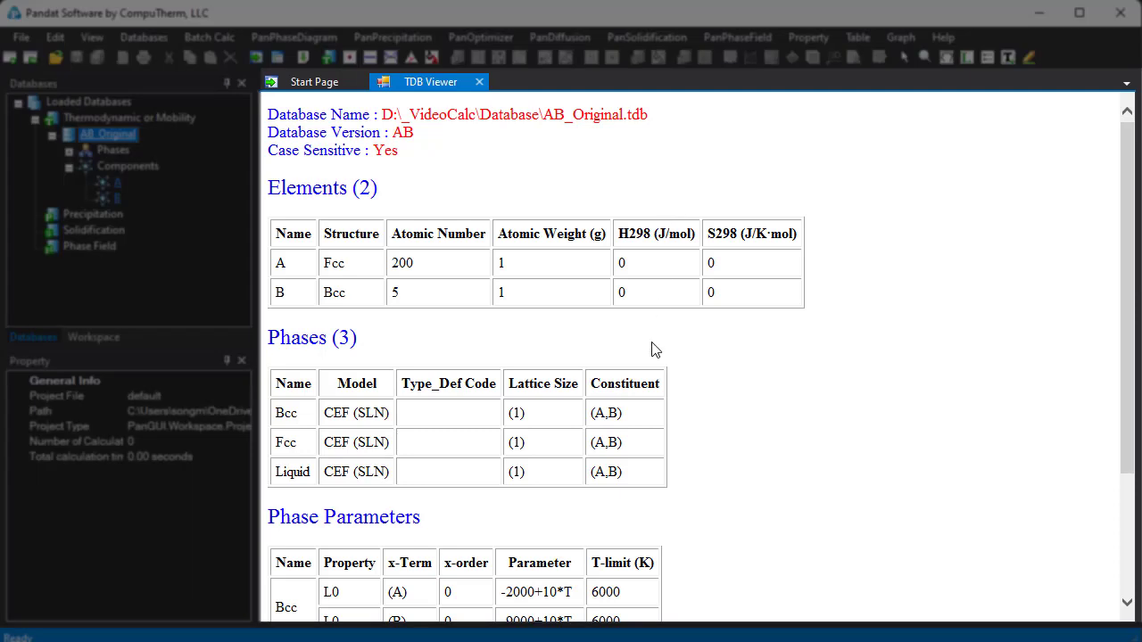
mouse_move(634, 536)
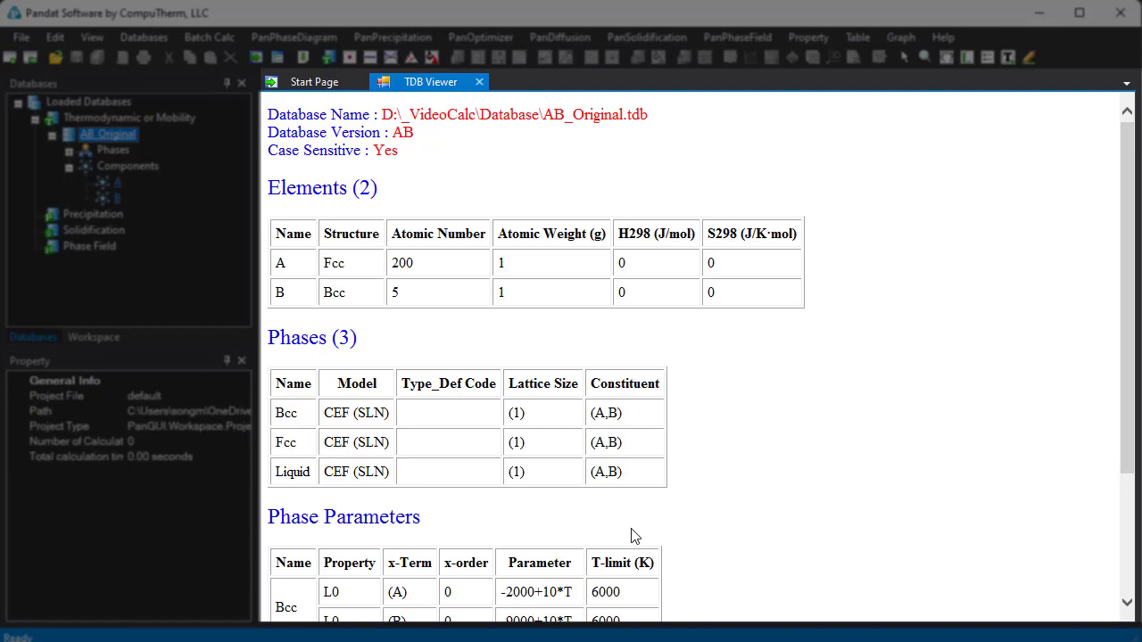
scroll("down", 3)
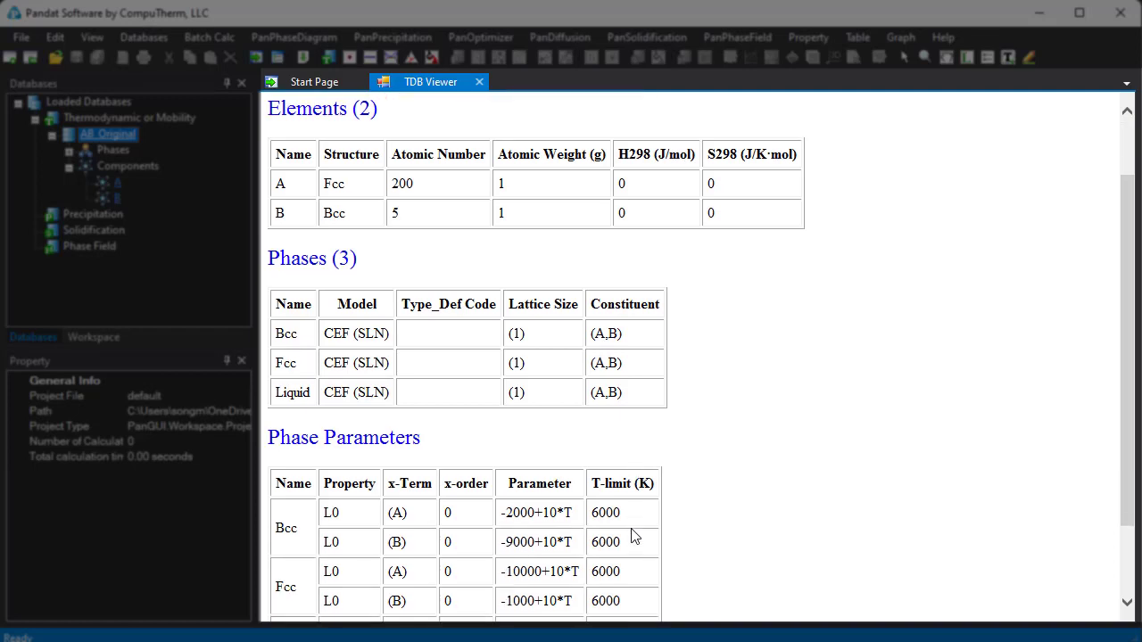
scroll("down", 3)
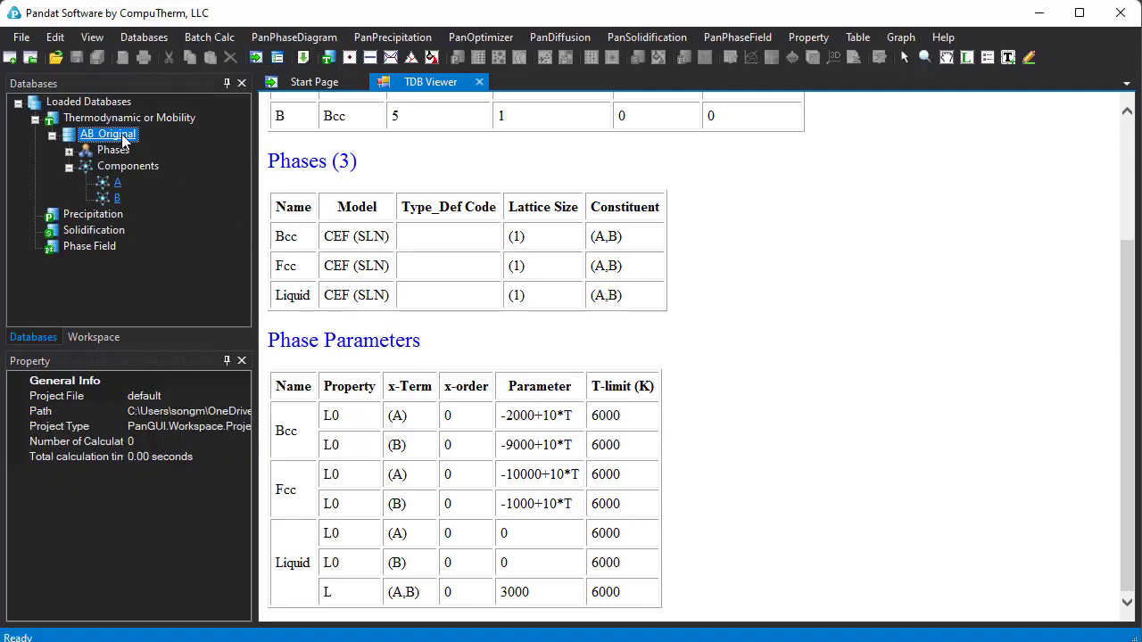
- Edit AB_Original.tdb in the text editor, setting Liquid L(A,B) to 4000, and save
right_click(107, 134)
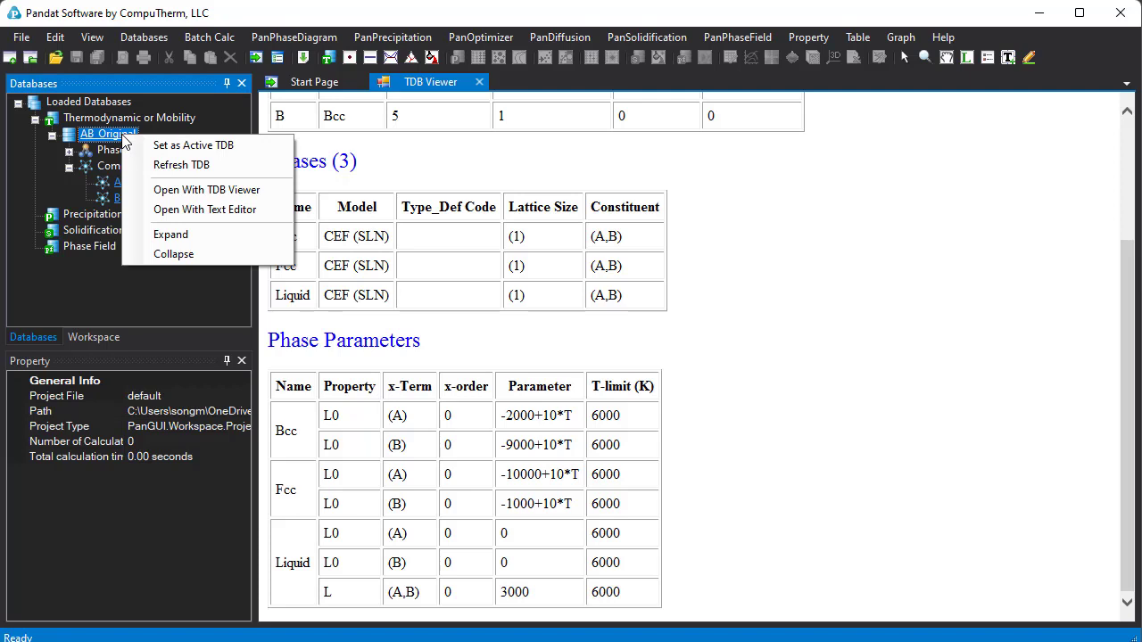
left_click(198, 222)
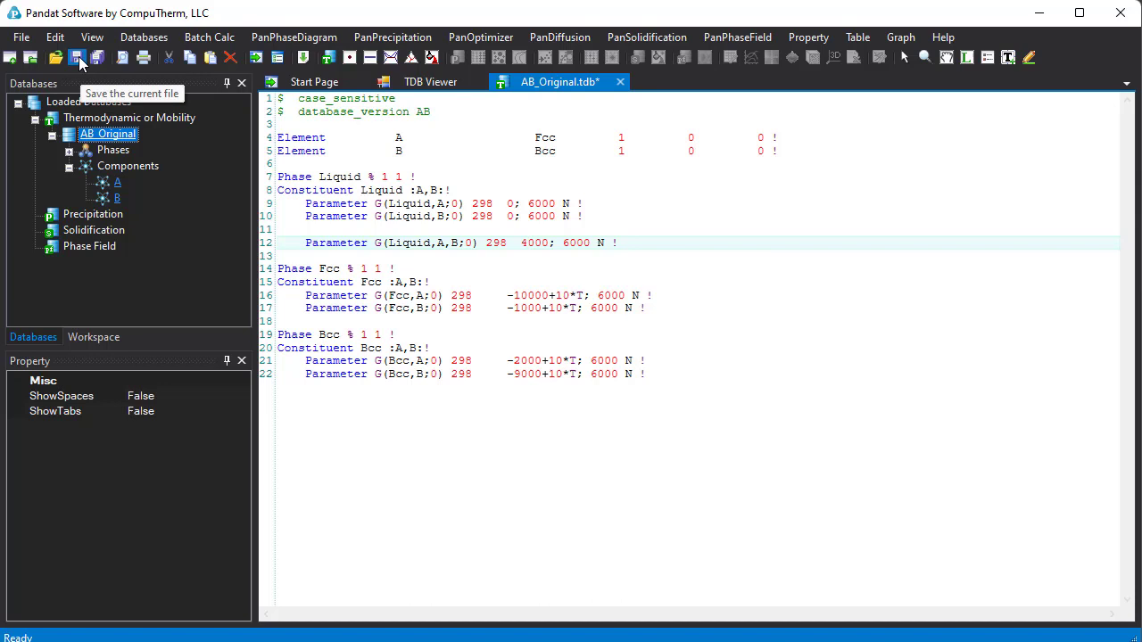
left_click(75, 57)
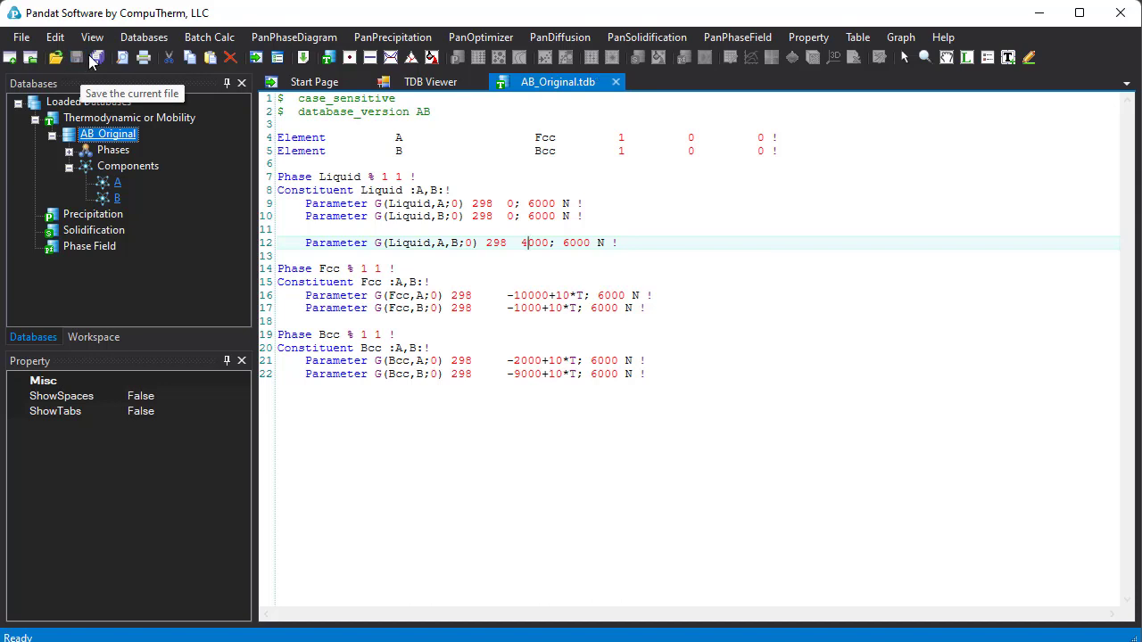
mouse_move(96, 58)
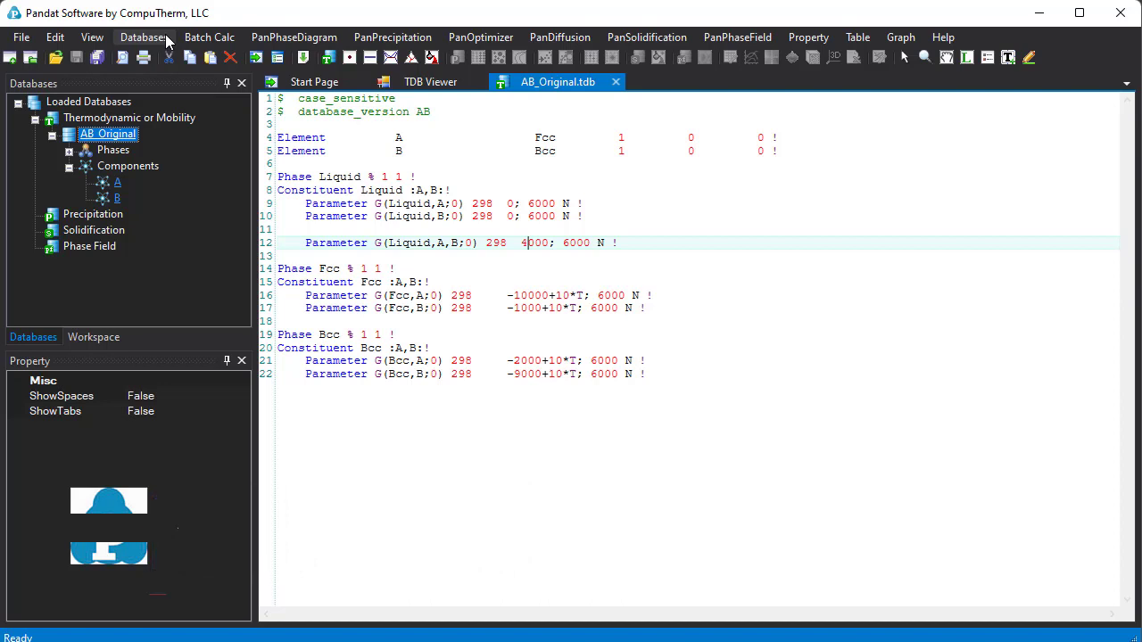
- Append AB_property.tdb so each phase gains molar volume parameters
left_click(143, 36)
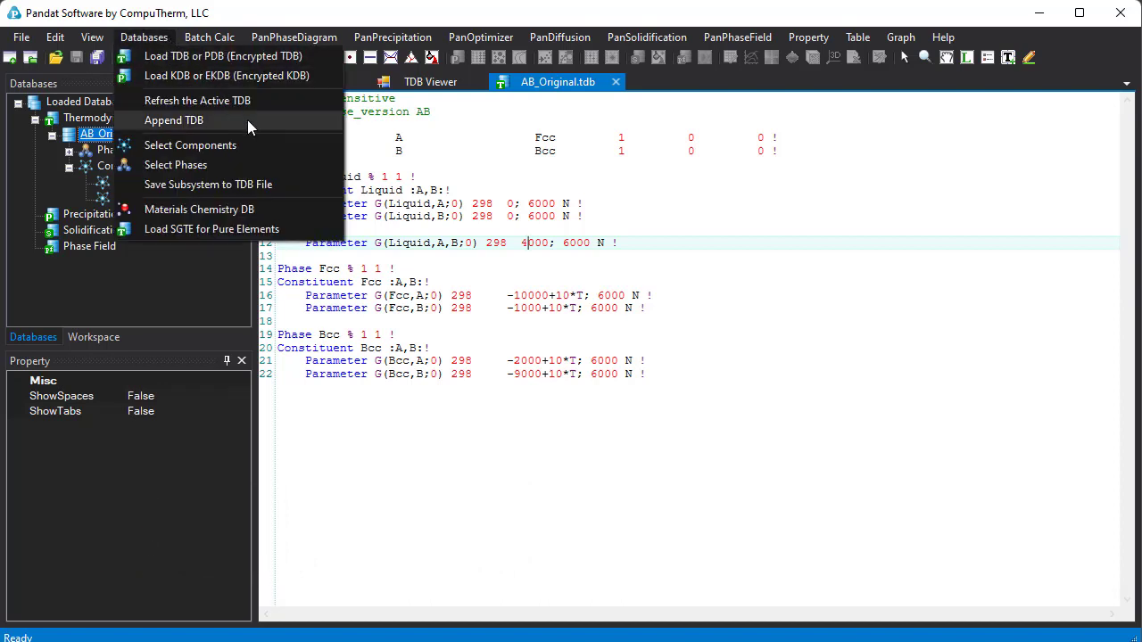
left_click(173, 119)
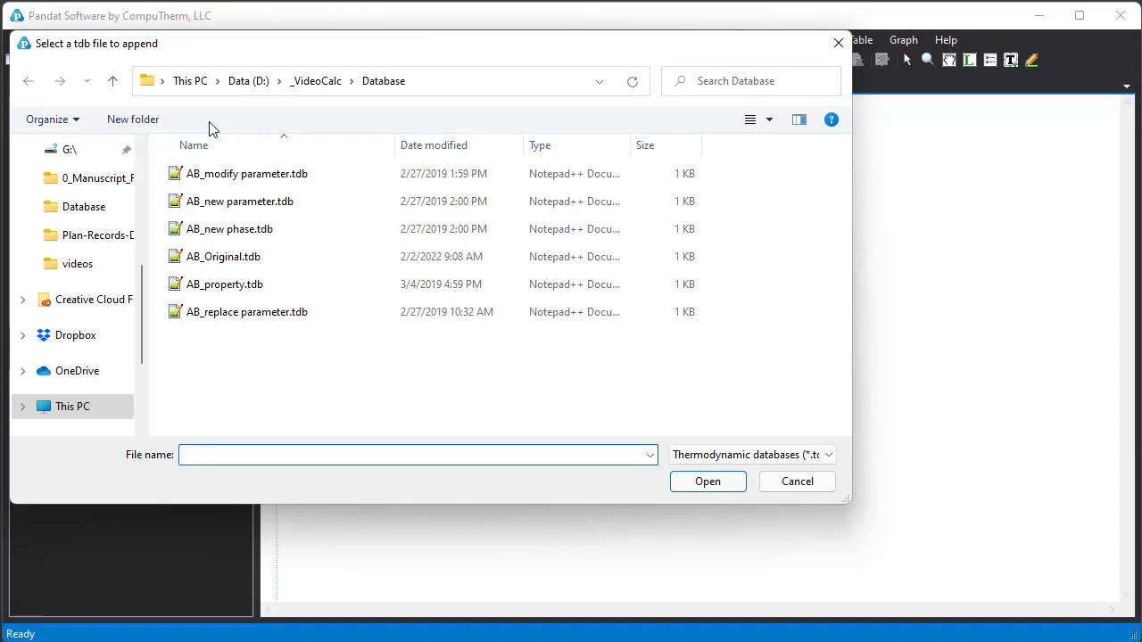
left_click(224, 283)
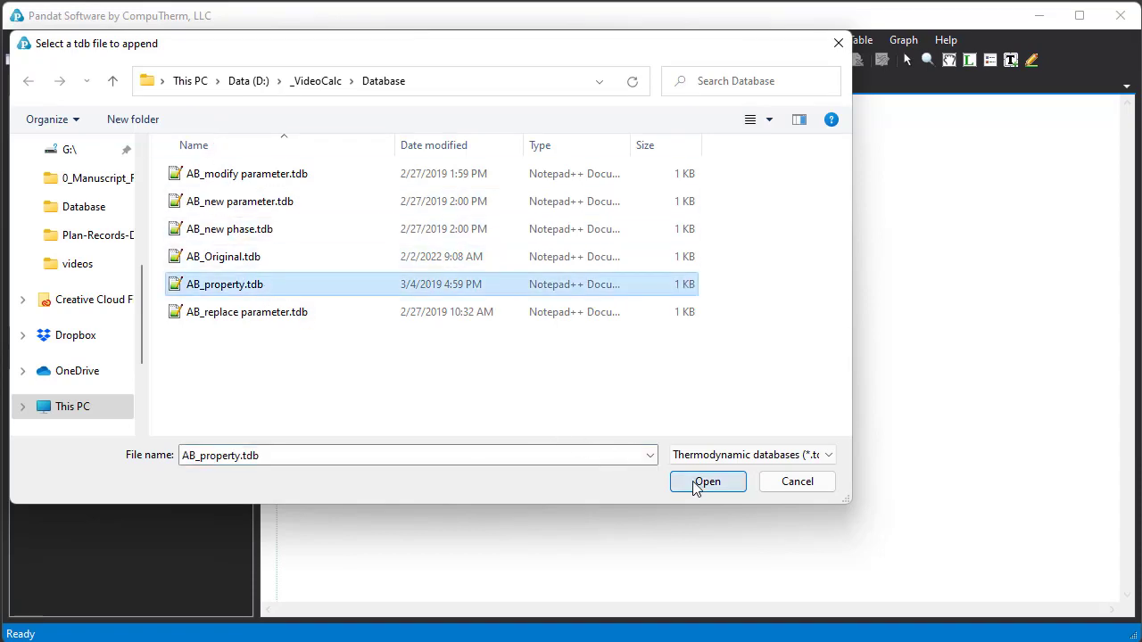
left_click(707, 482)
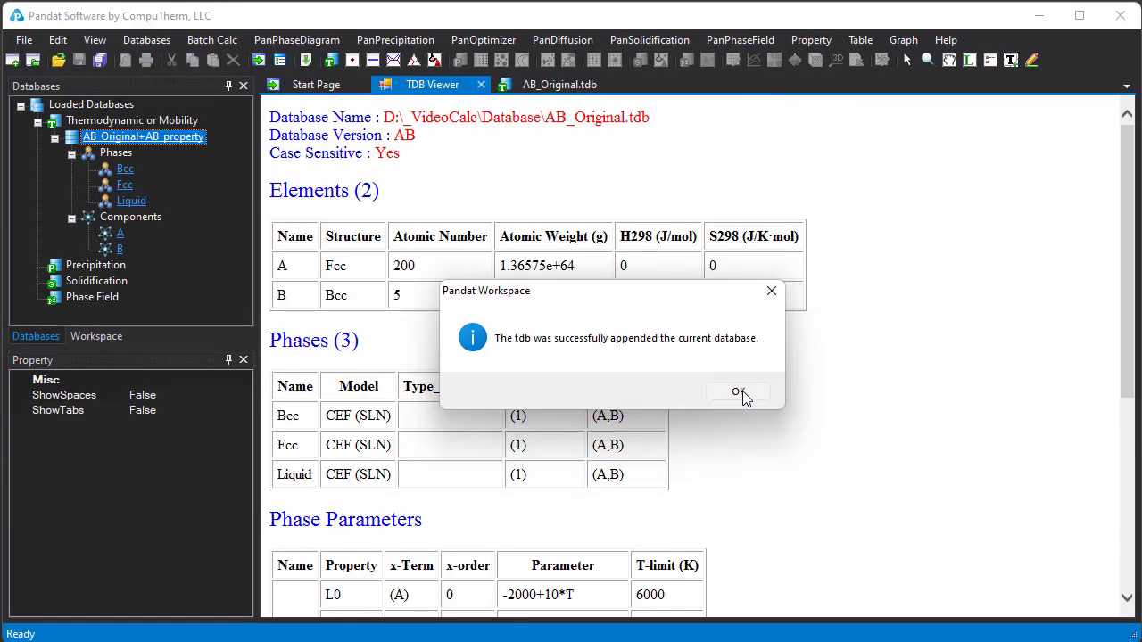
left_click(739, 393)
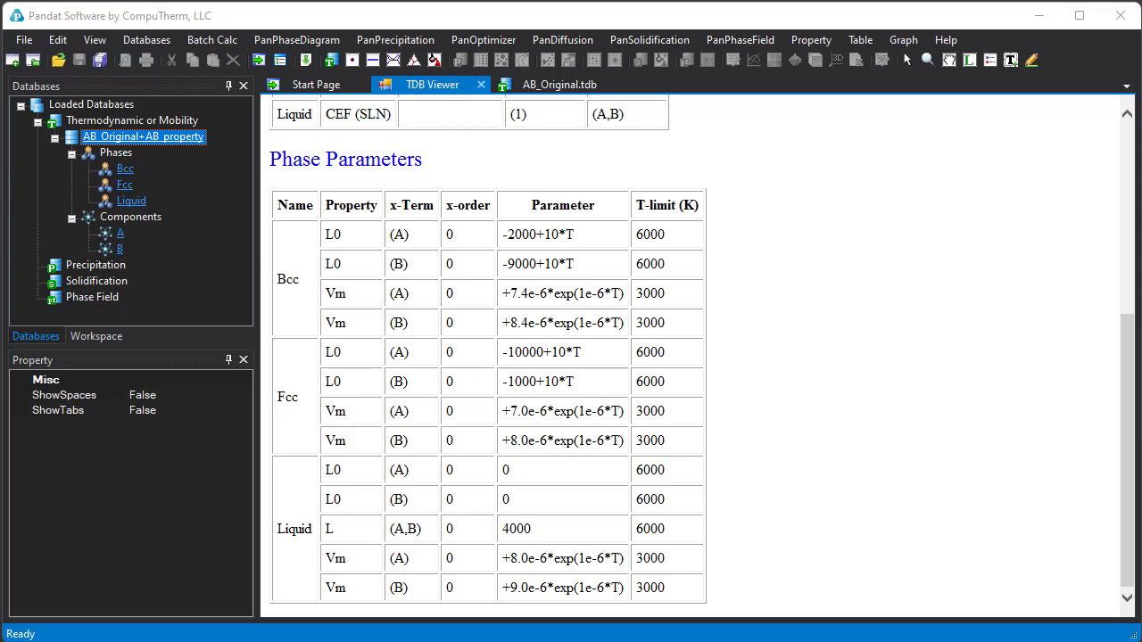
- Load PanAl2021_All.pdb and scroll through its 37 elements, 17 species and 1041 phases
left_click(146, 39)
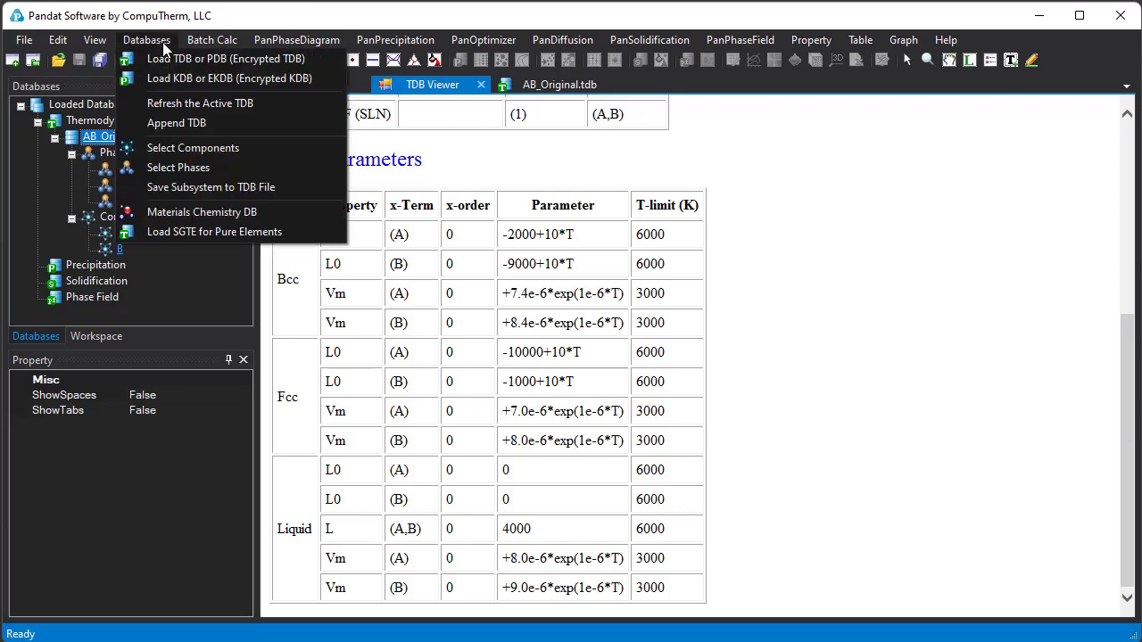
mouse_move(225, 59)
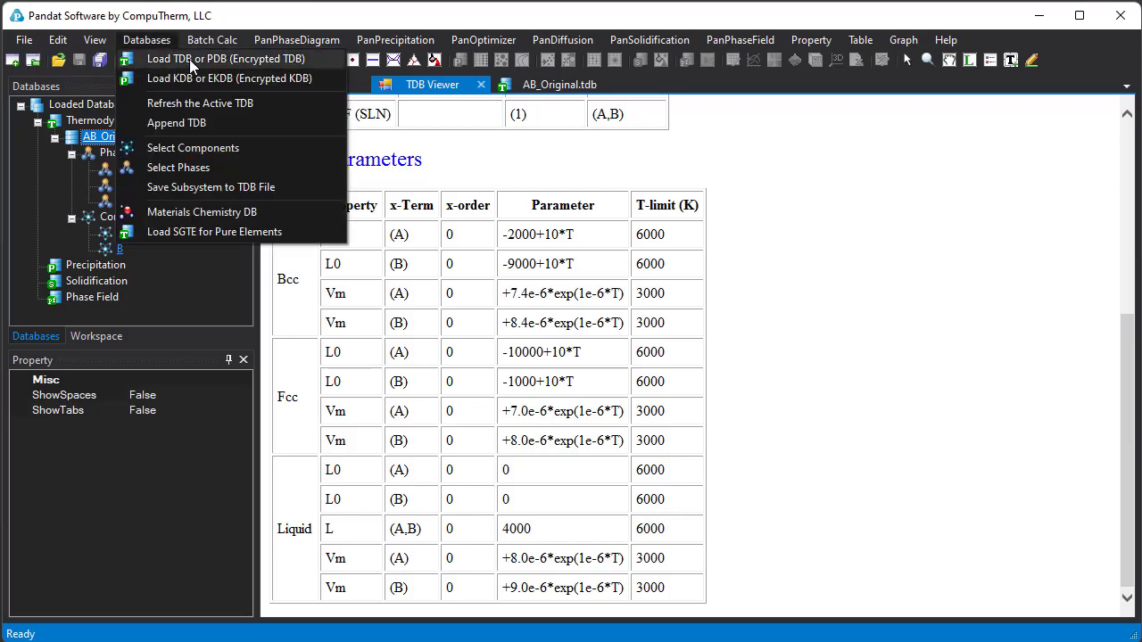
left_click(225, 57)
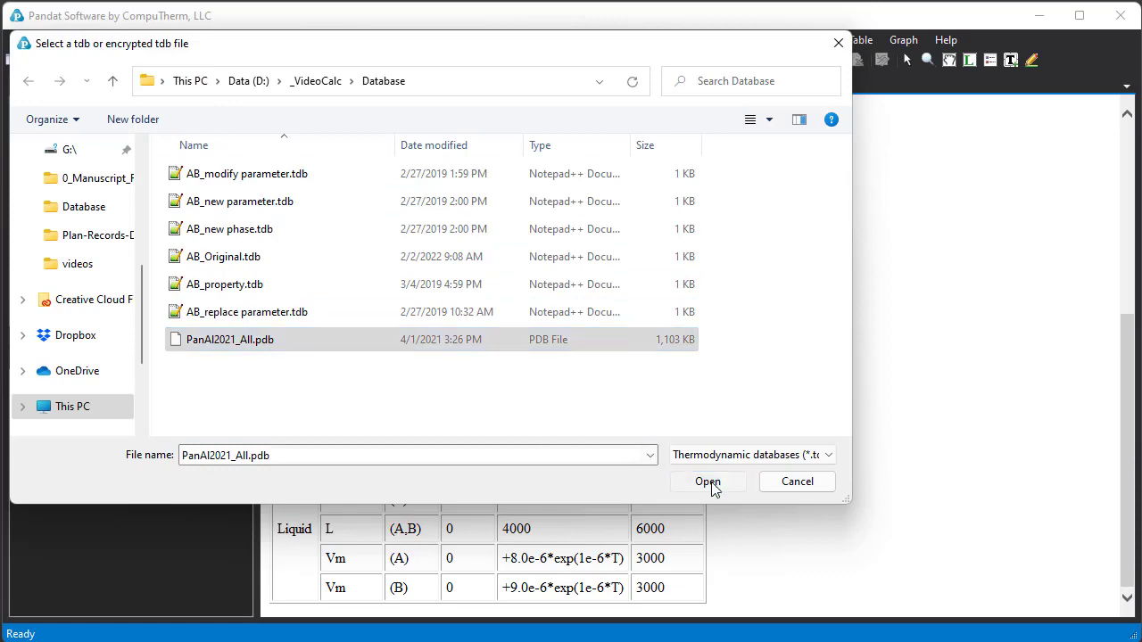
left_click(707, 481)
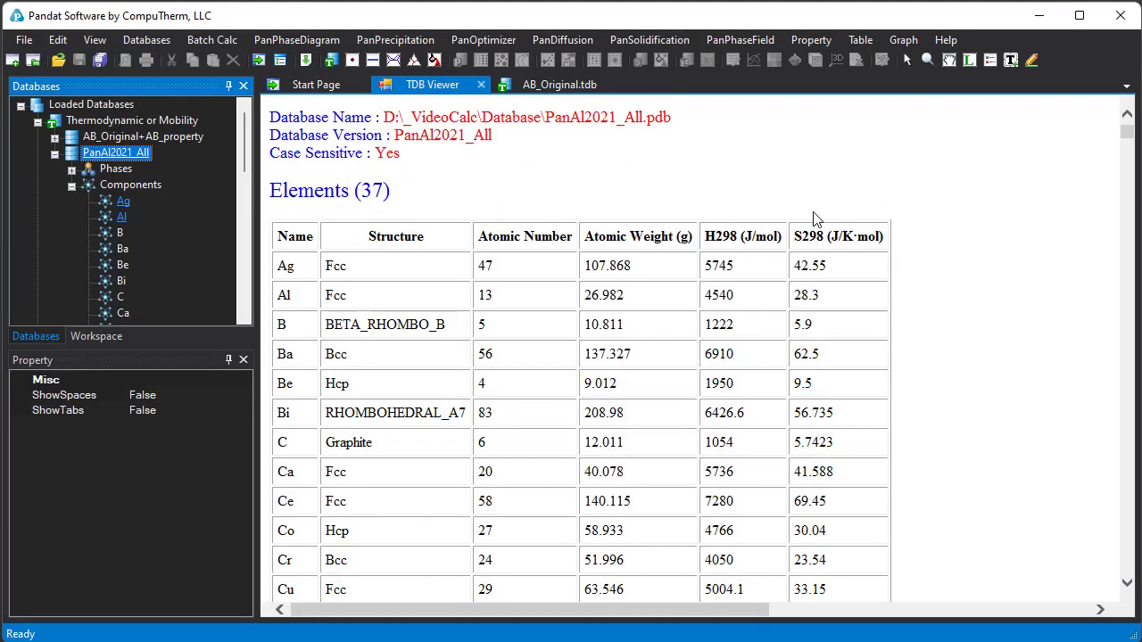
scroll("down", 3)
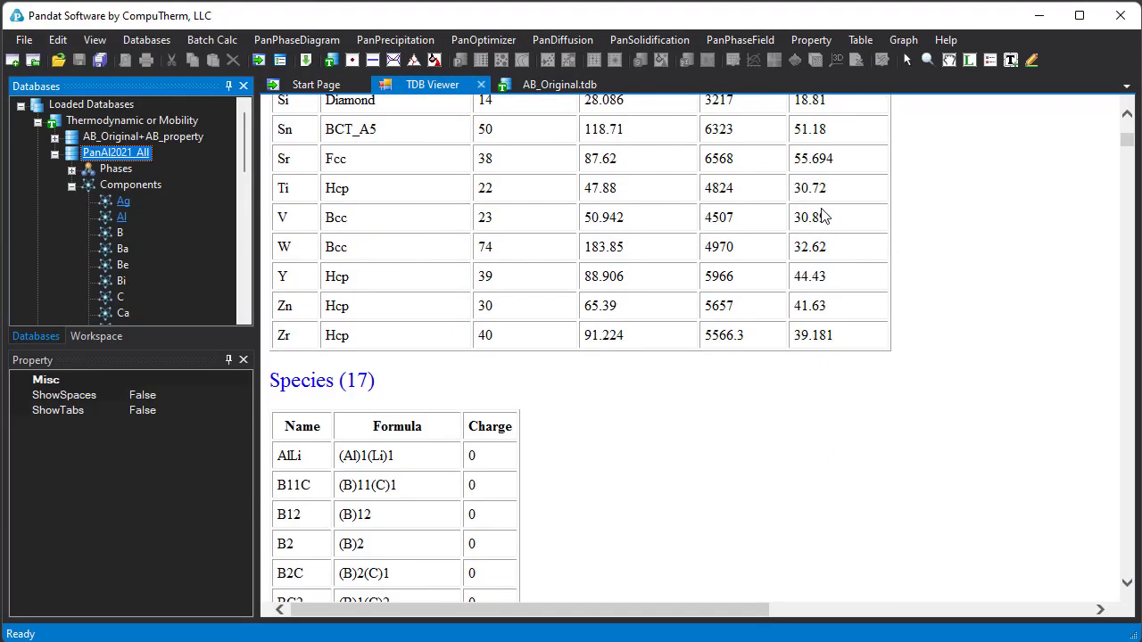
scroll("down", 3)
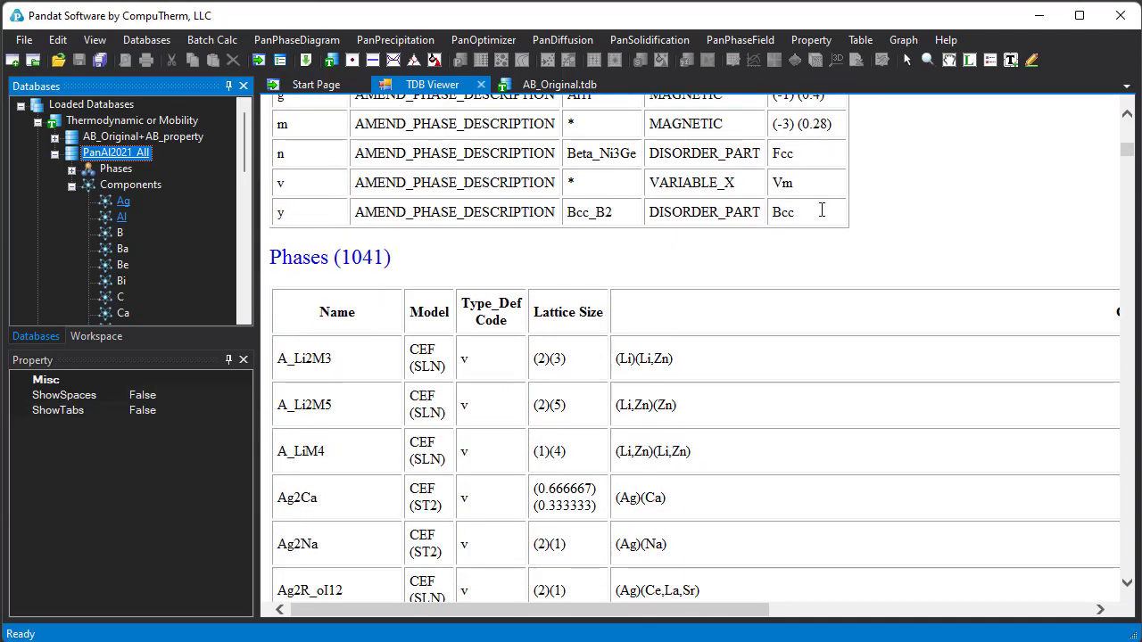
scroll("down", 3)
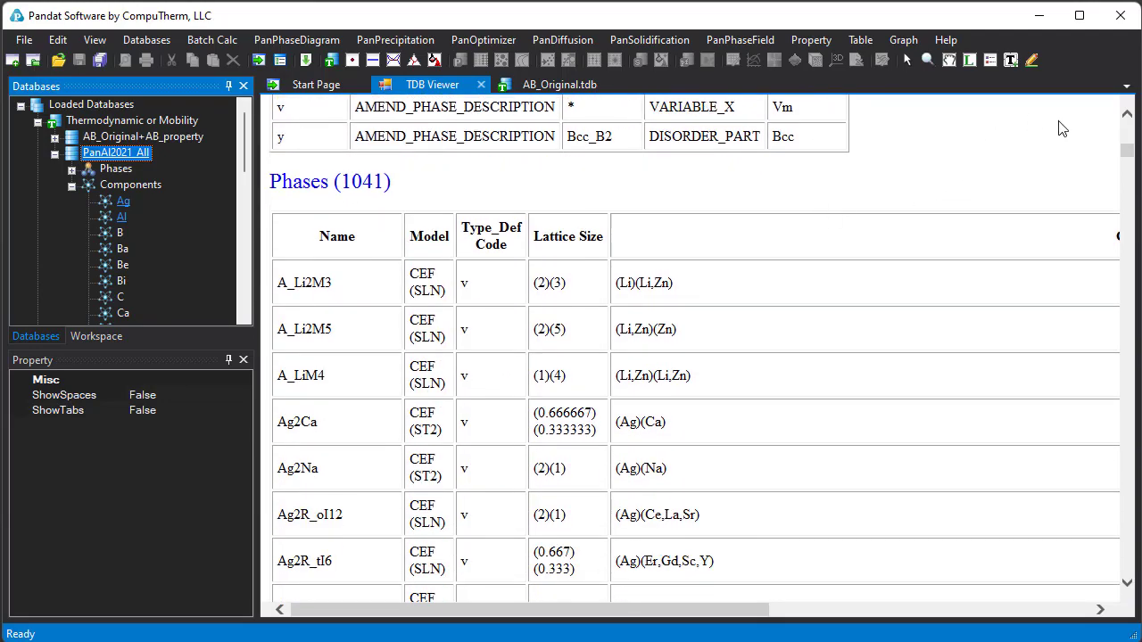
scroll("down", 3)
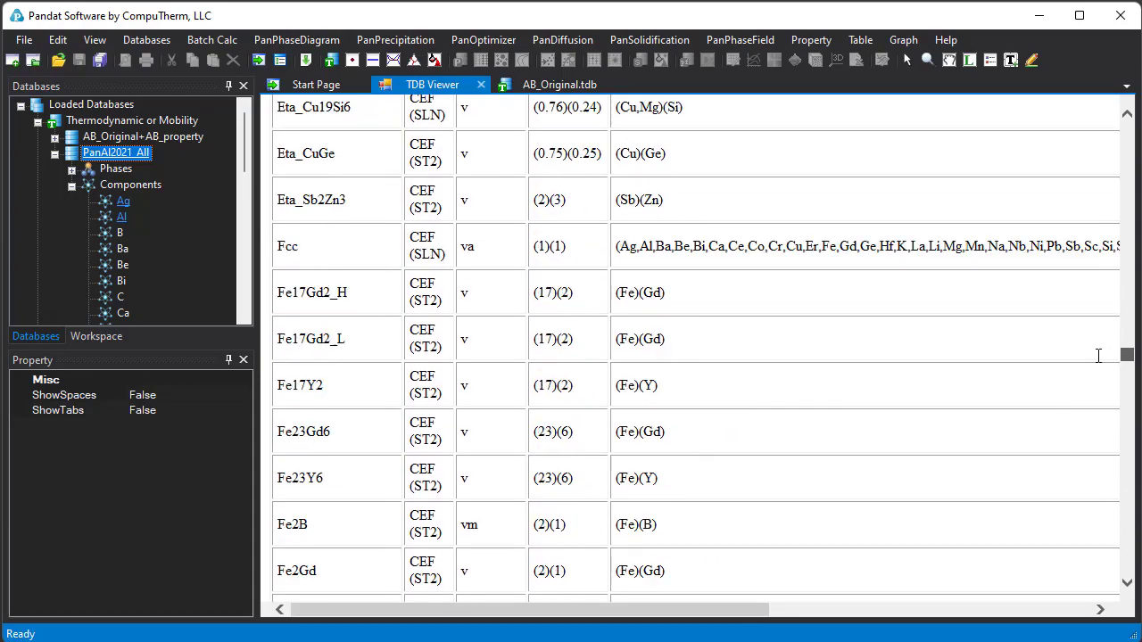